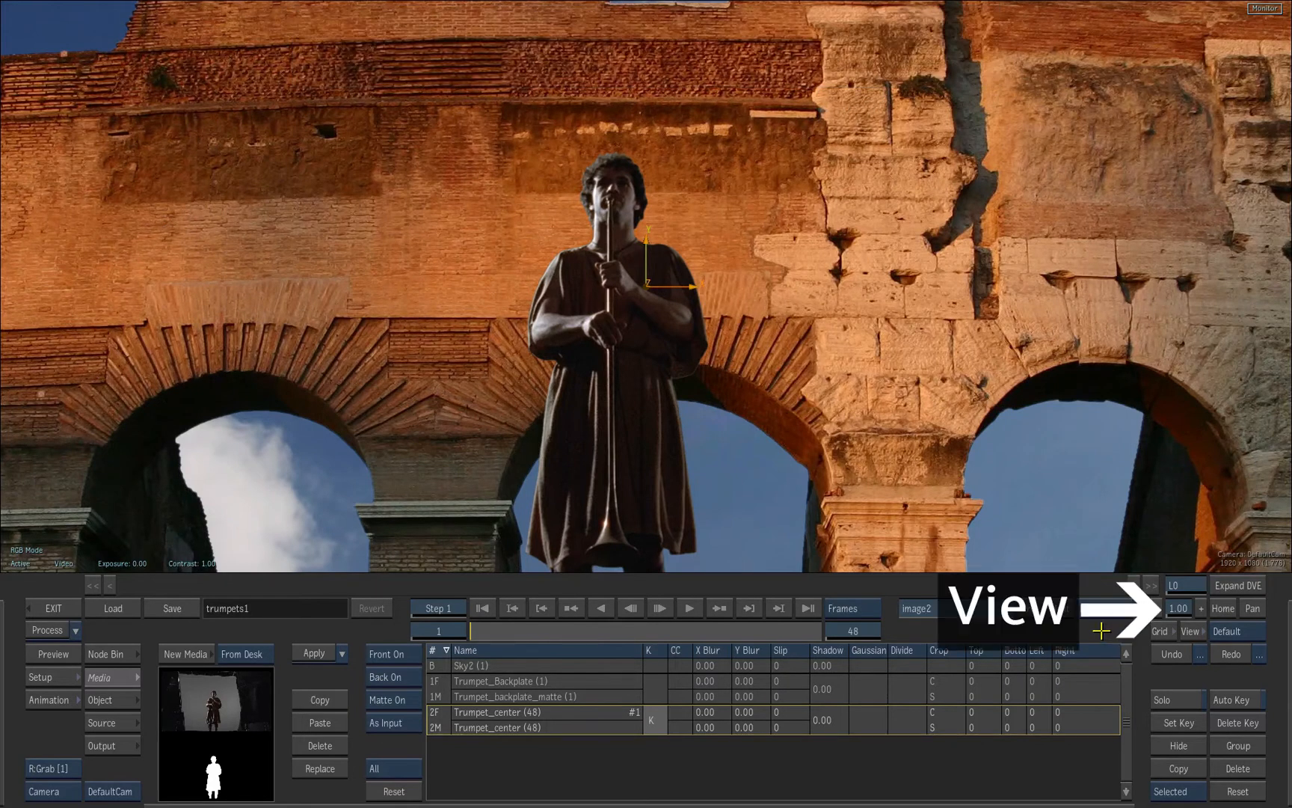
Step: Switch the Action viewer layout to 2-up from the View display settings
click(1190, 631)
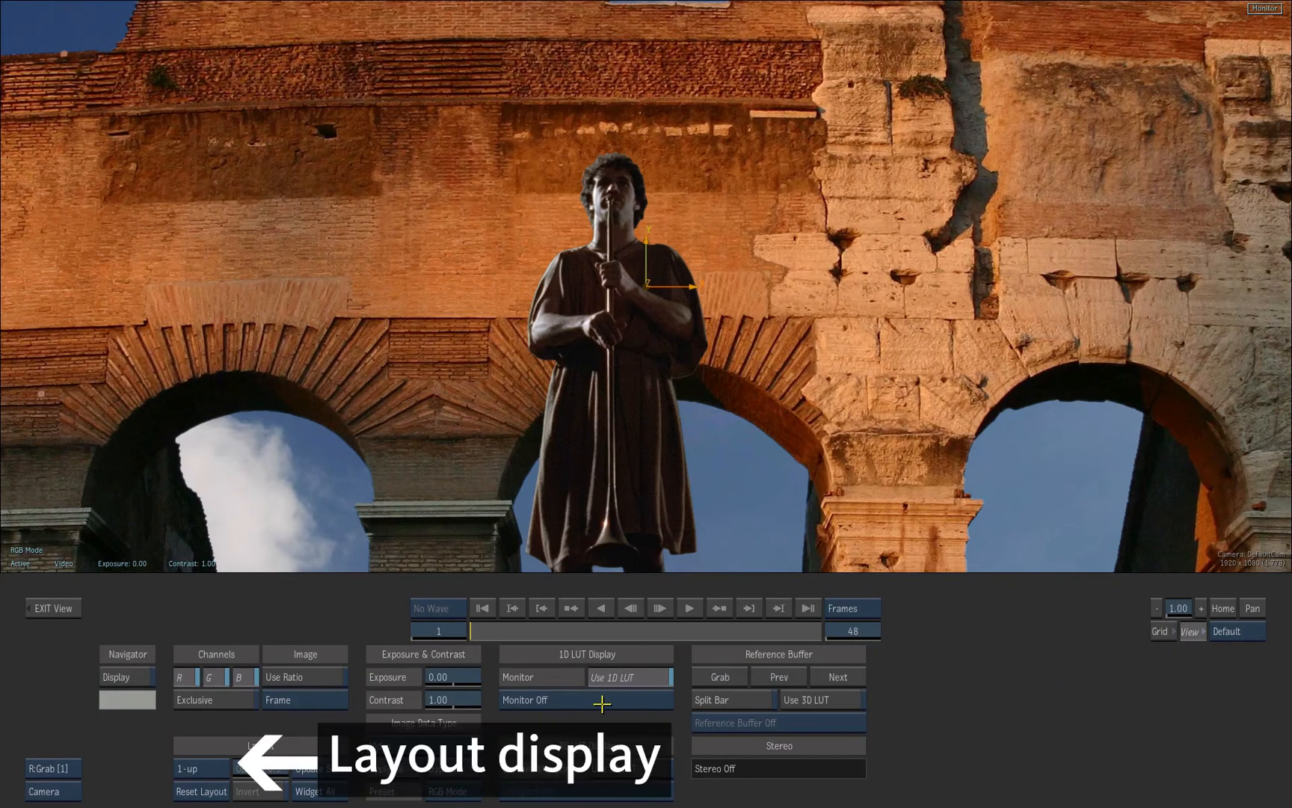
click(192, 767)
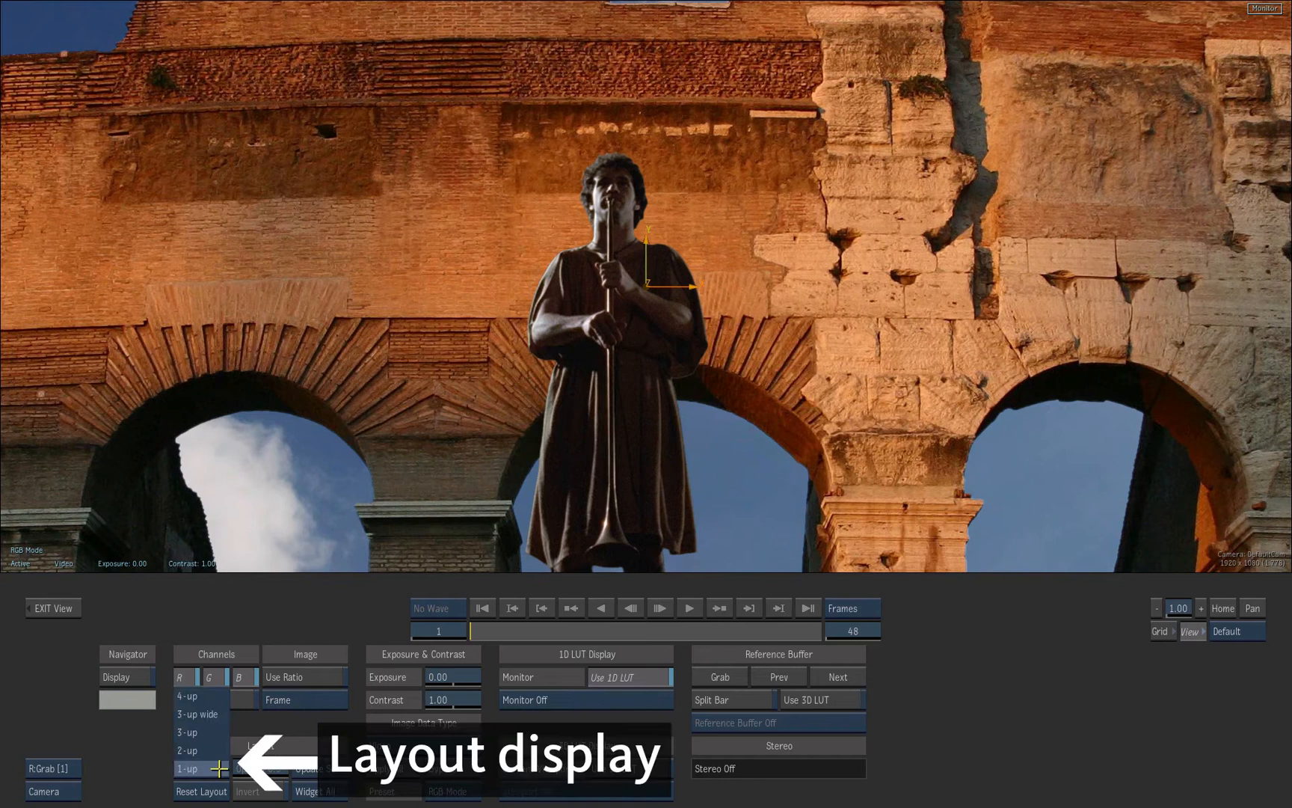
click(193, 768)
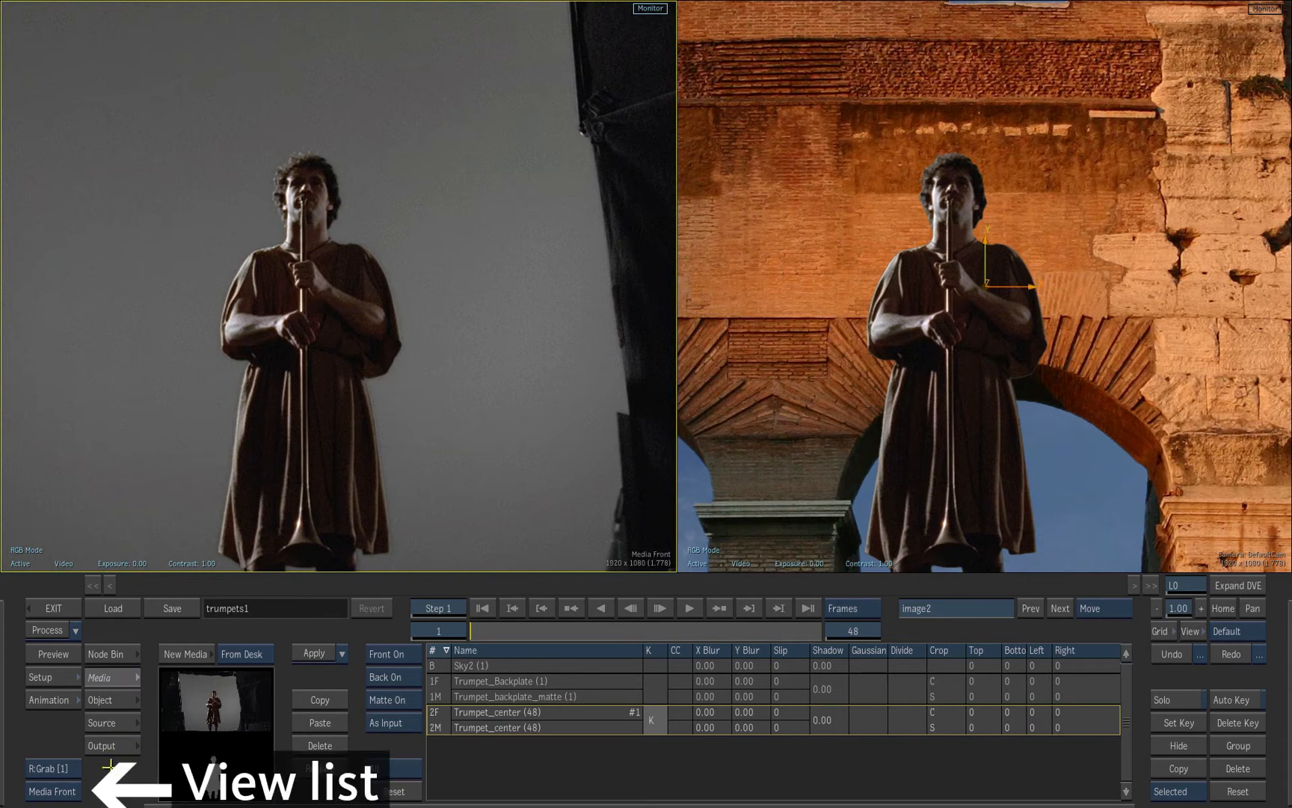
Step: Change the left viewport from Media Front to Schematic
click(54, 789)
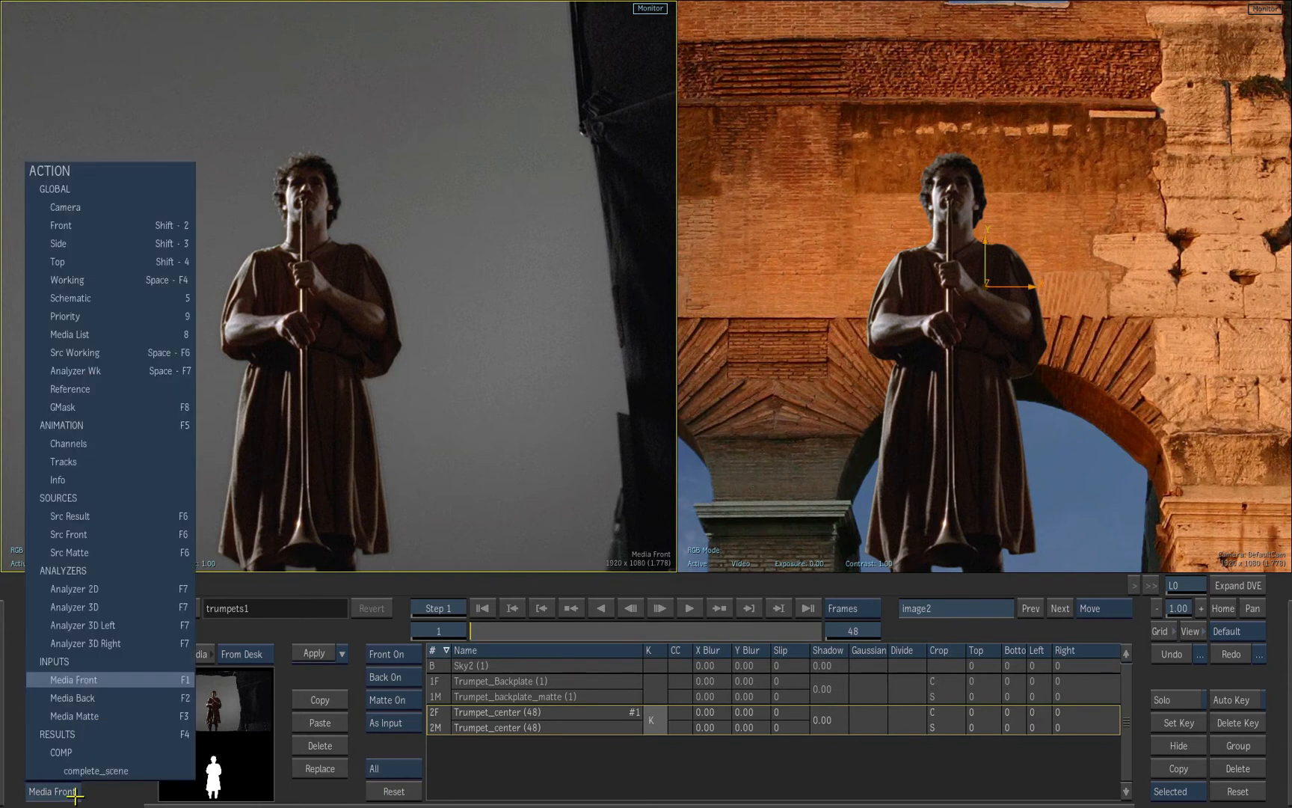
mouse_move(125, 333)
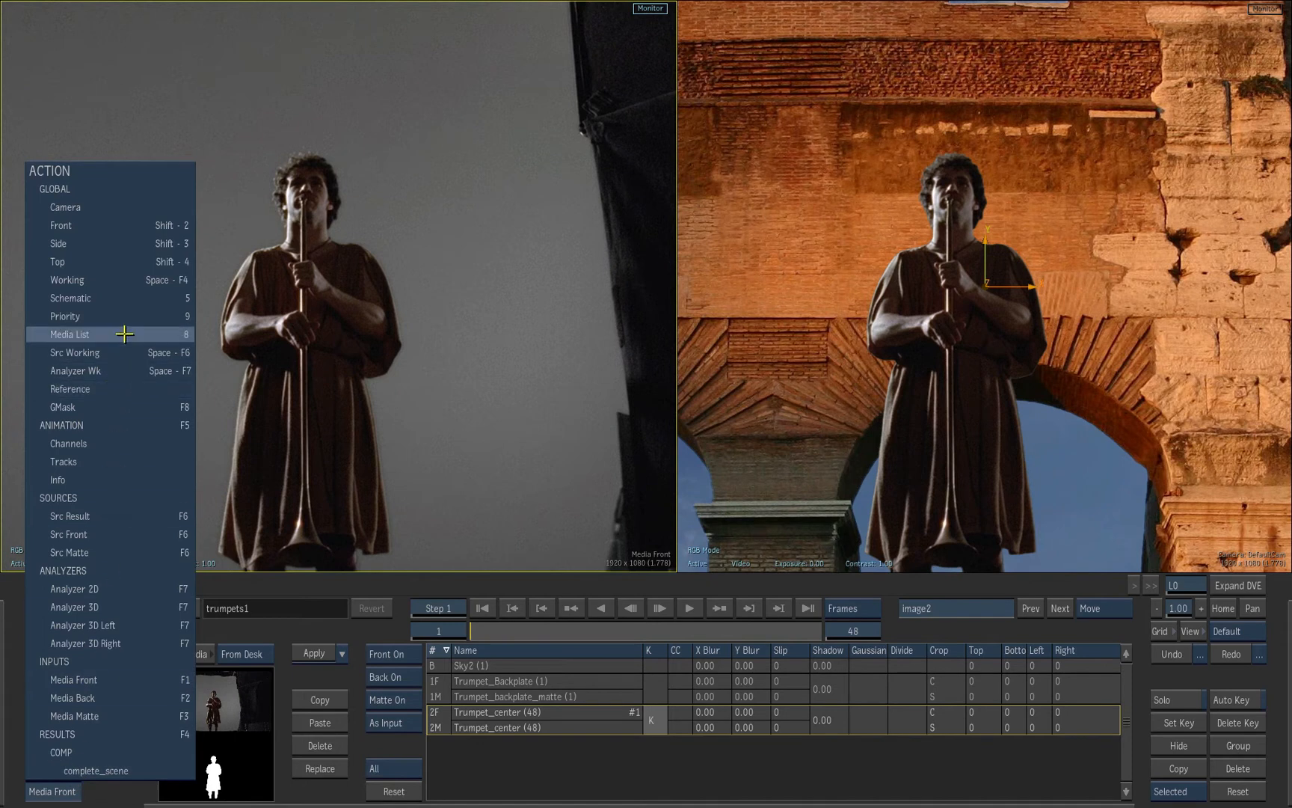
mouse_move(131, 298)
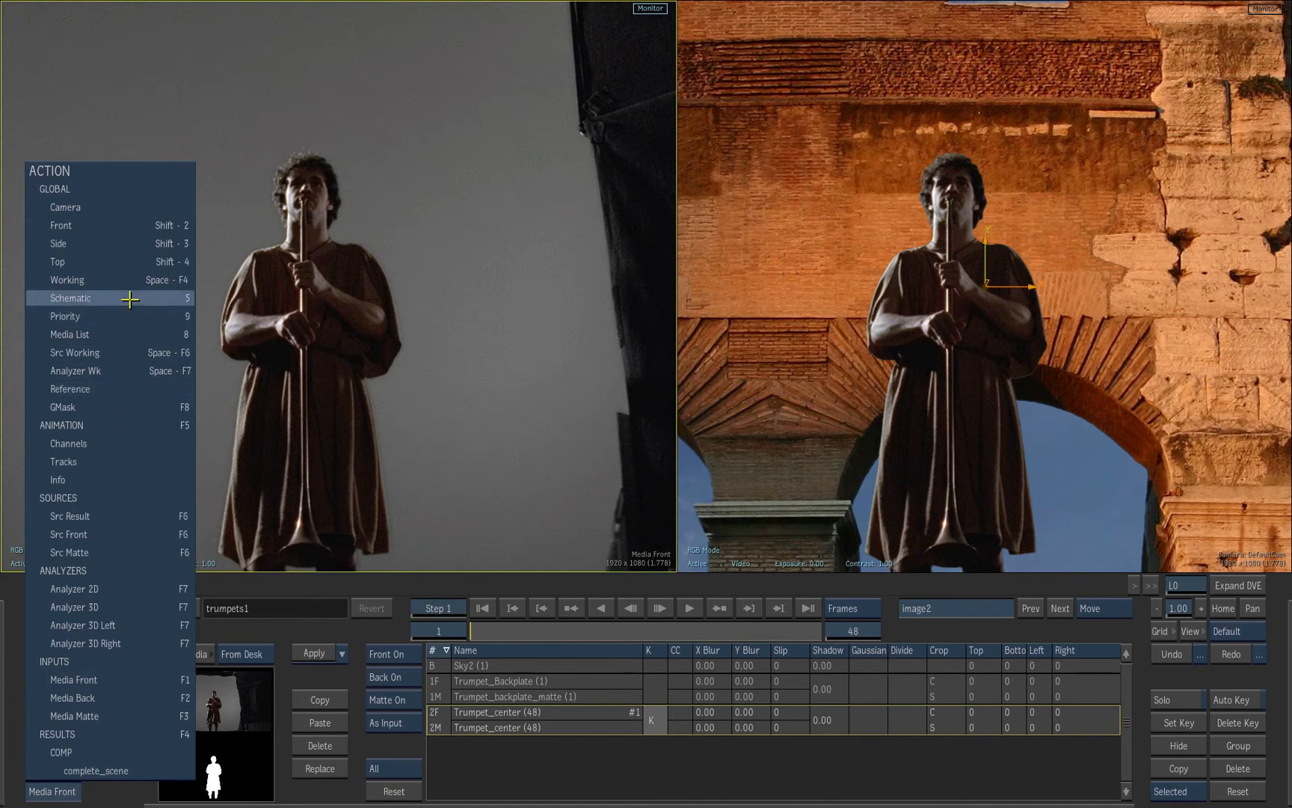
click(69, 298)
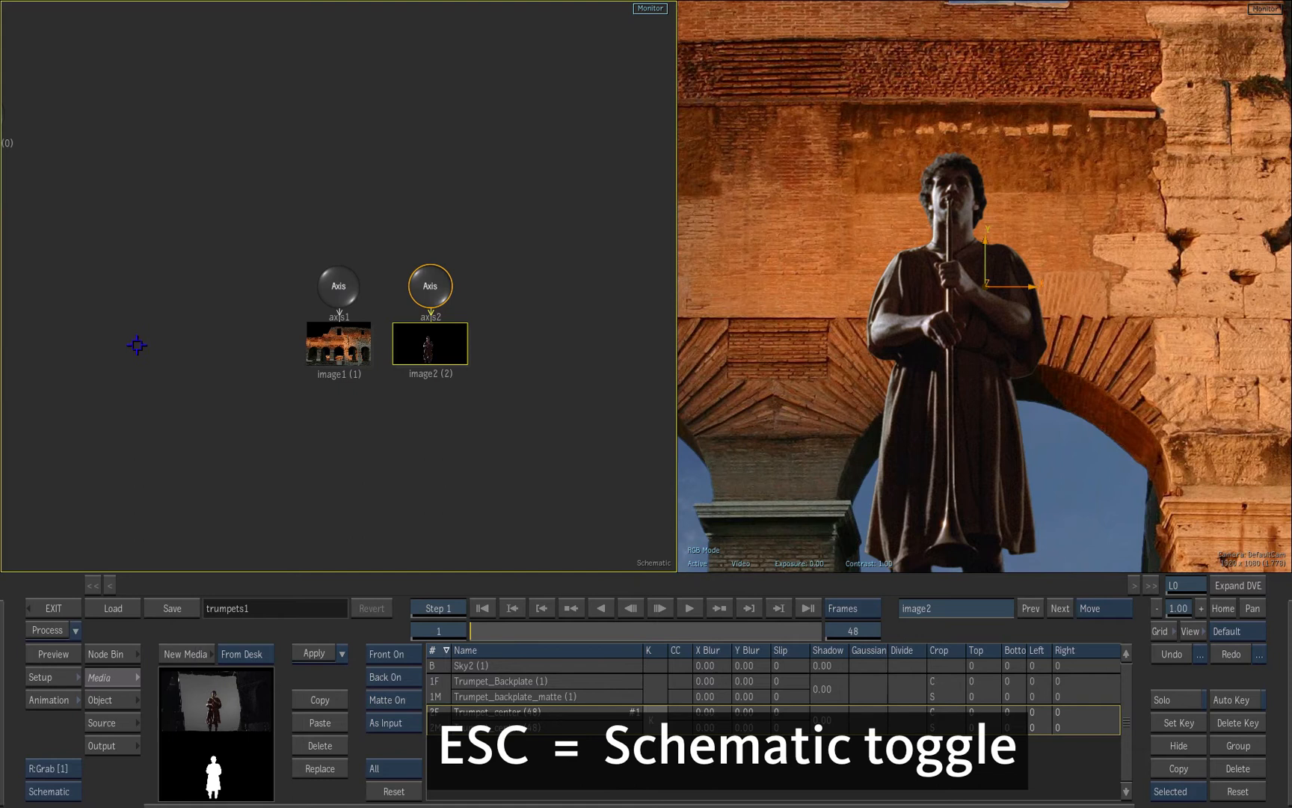
mouse_move(679, 431)
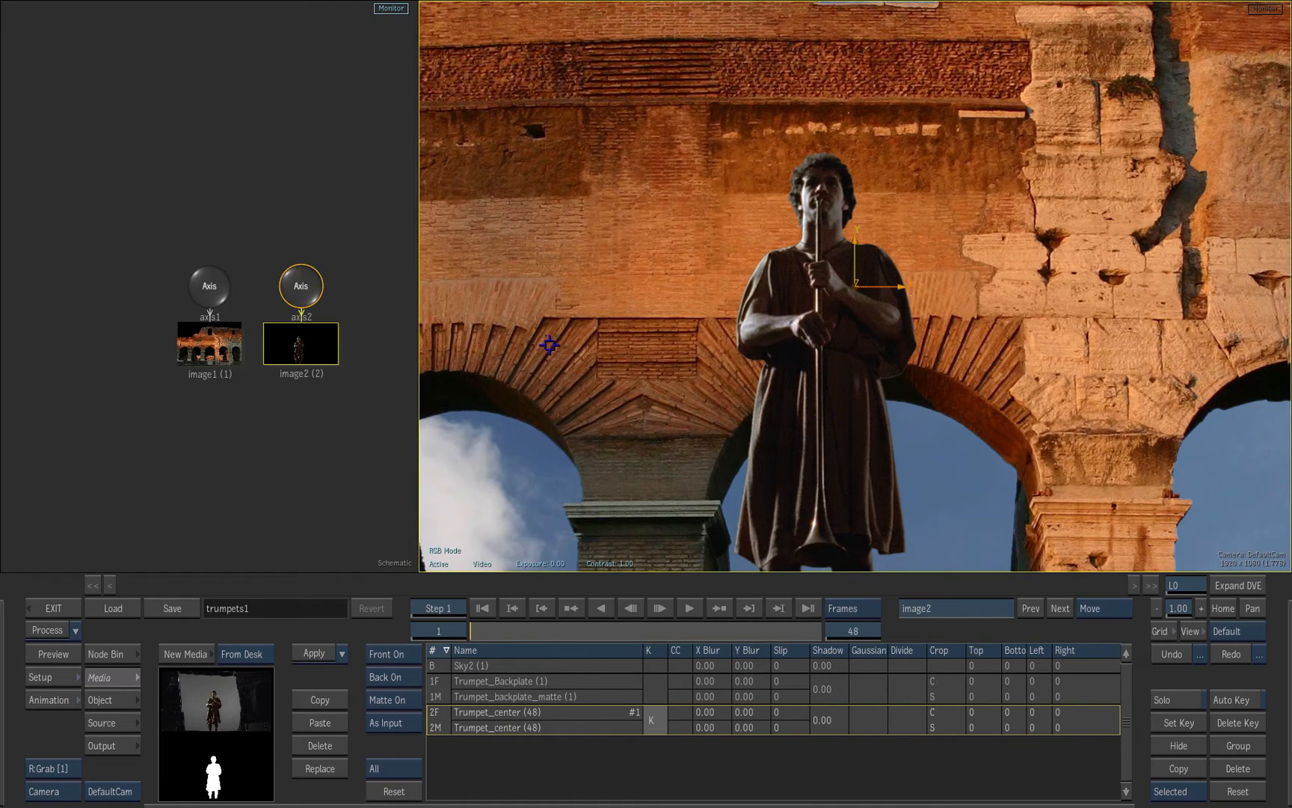
Step: Zoom the result viewport out to reveal the full Colosseum backplate
key(F4)
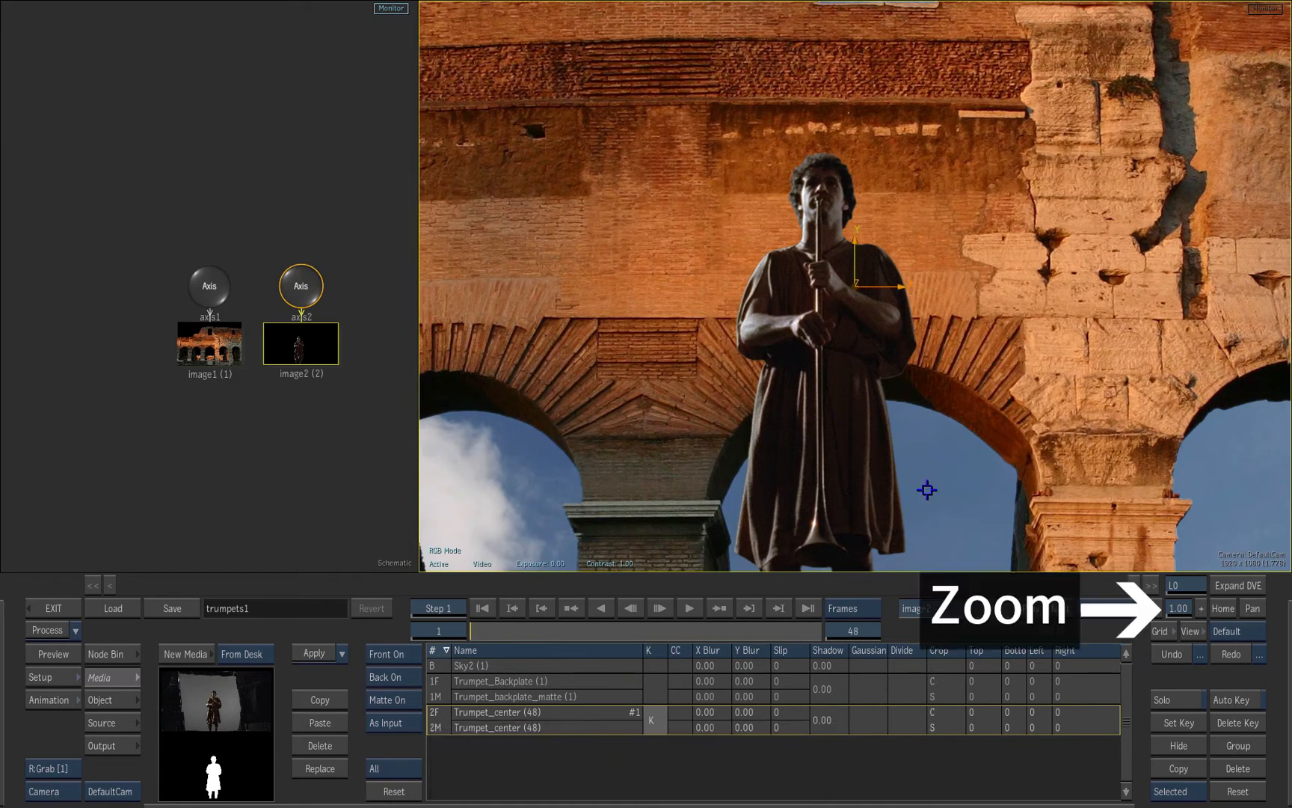
click(1178, 607)
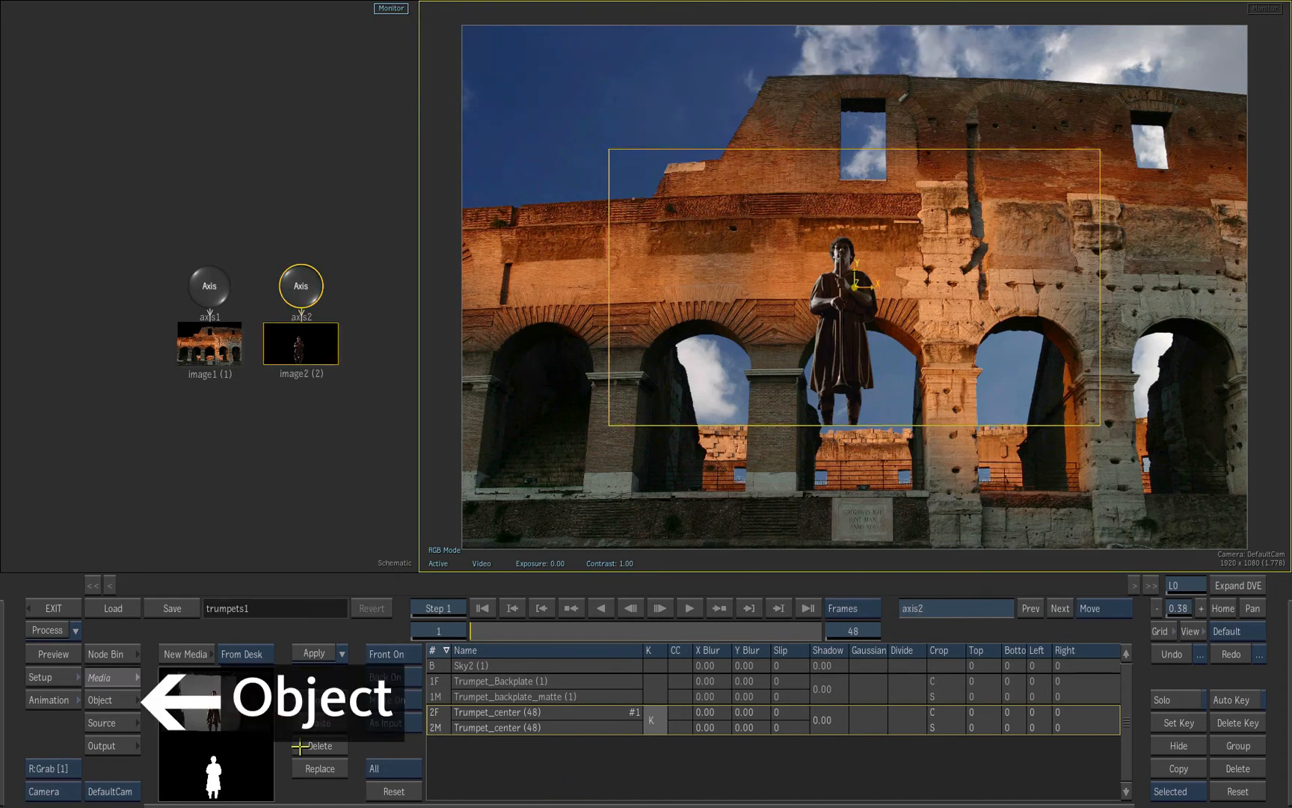
Step: Scale axis2 to 80, position it at 81, -331, then lower it into the arch
click(104, 700)
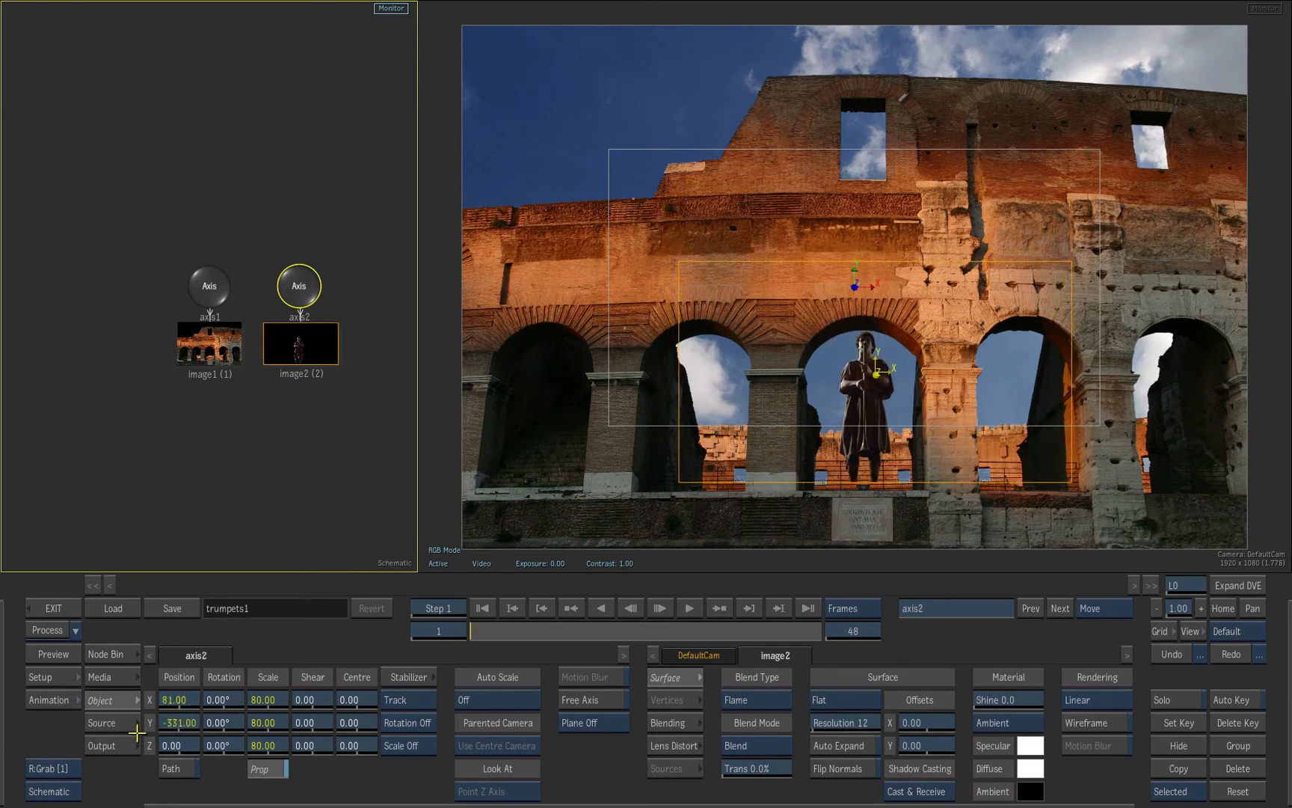
drag(178, 722, 178, 733)
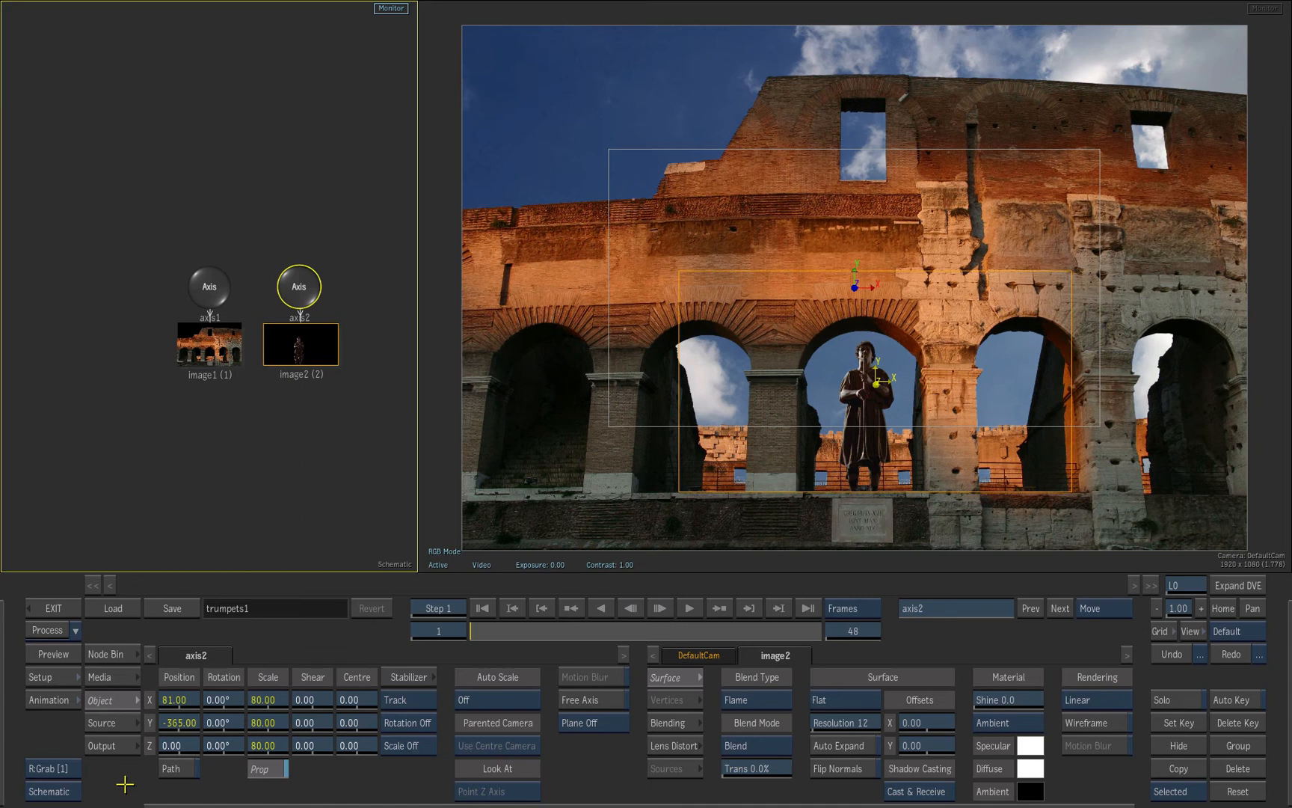
click(52, 653)
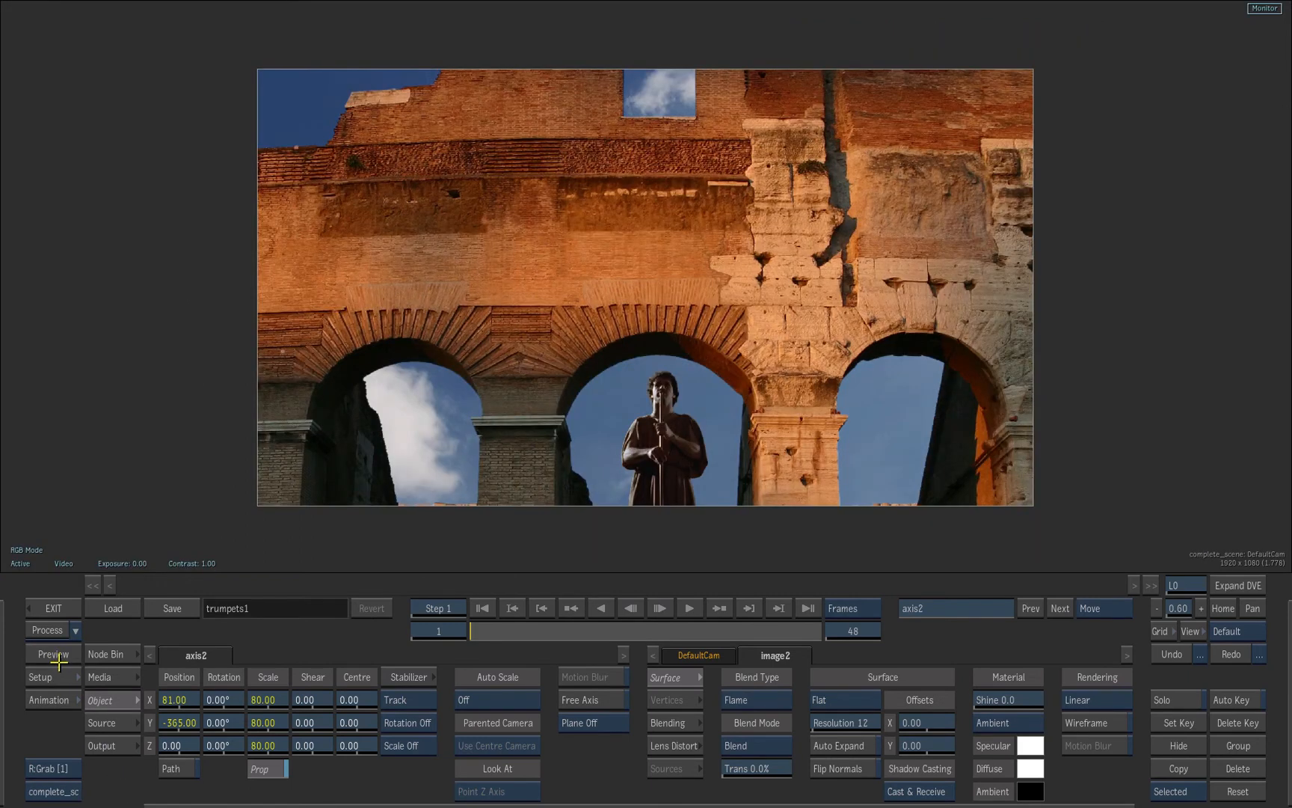
click(52, 653)
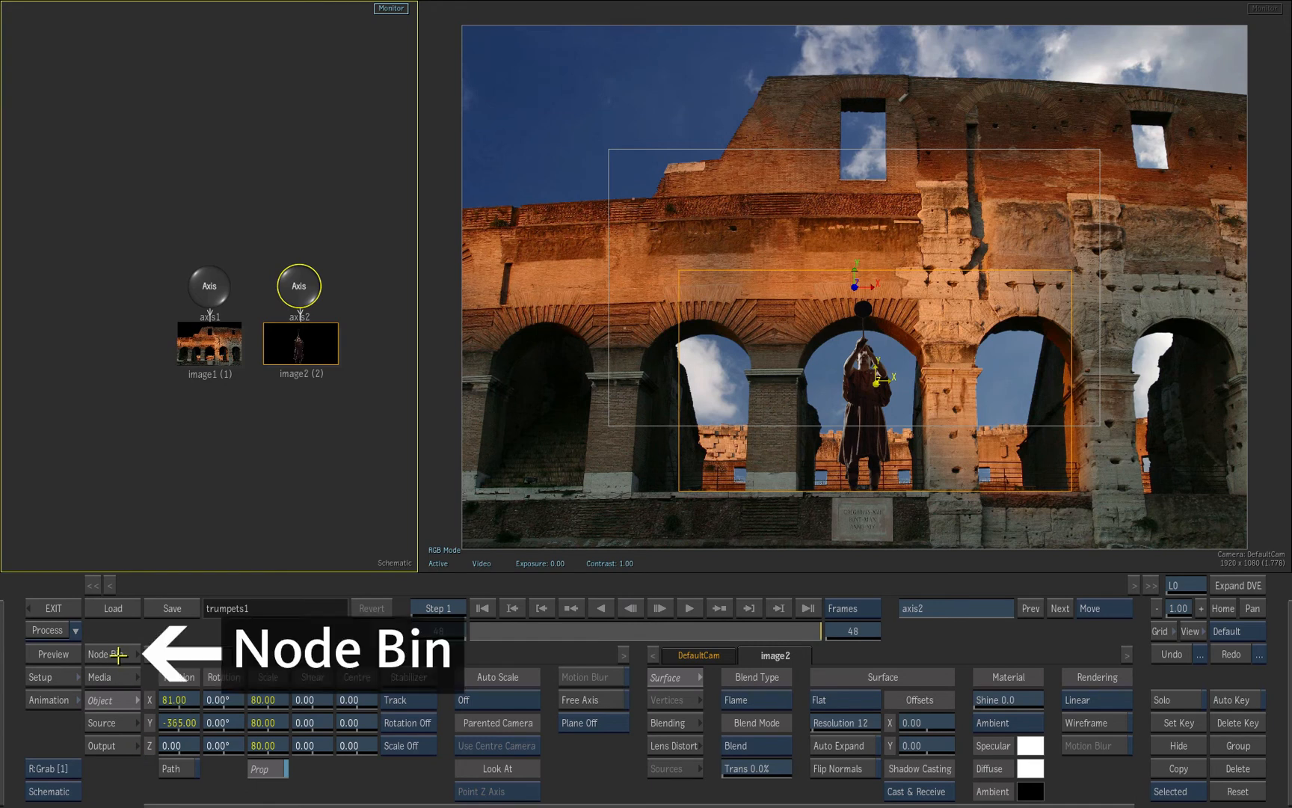
Step: Add an Axis node (axis3) from the Node Bin
click(113, 654)
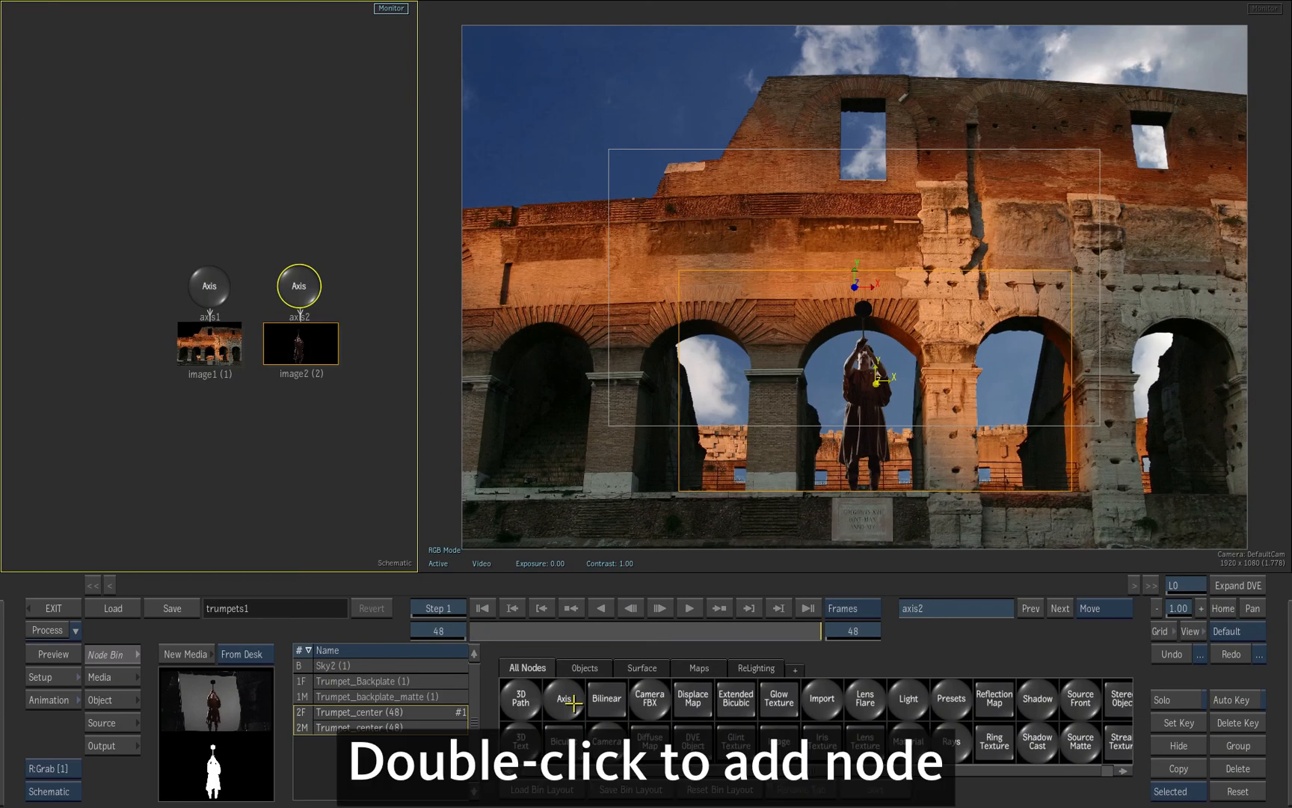
double_click(564, 699)
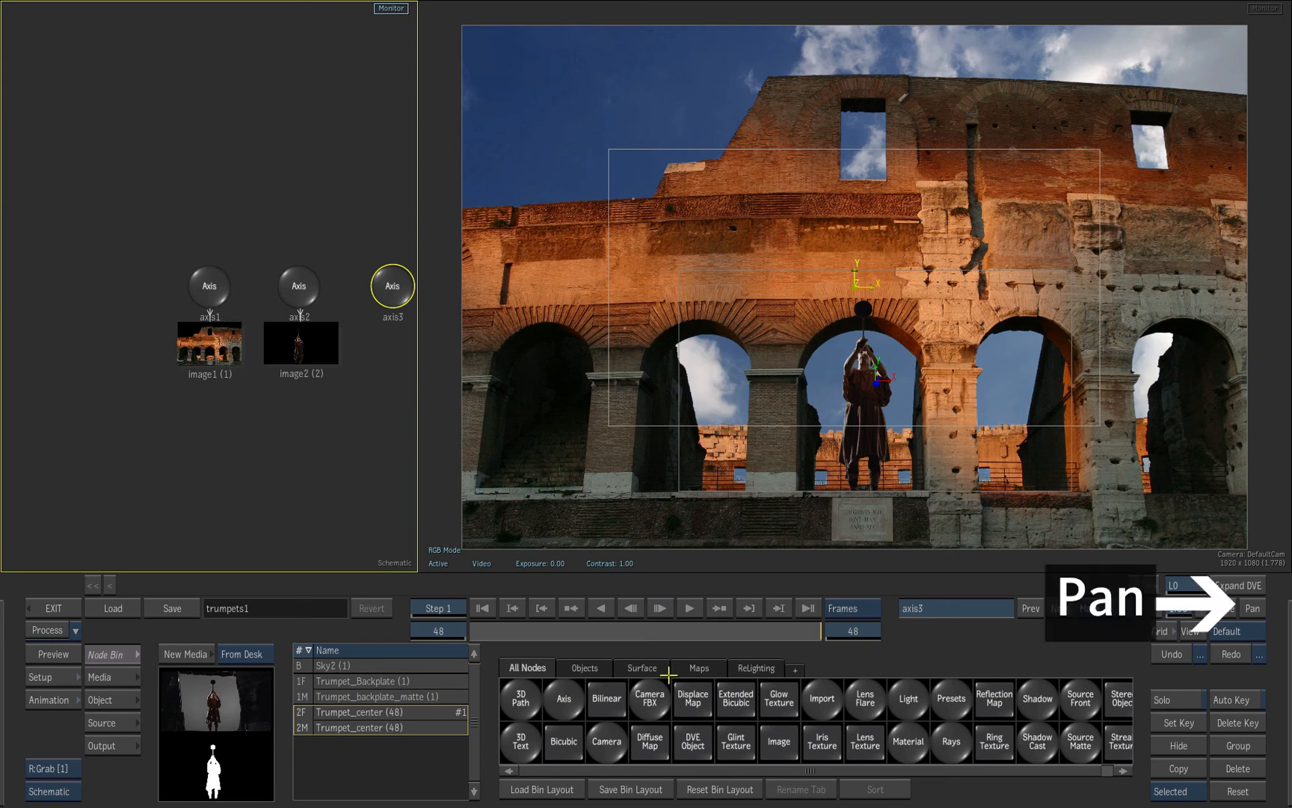
mouse_move(560, 589)
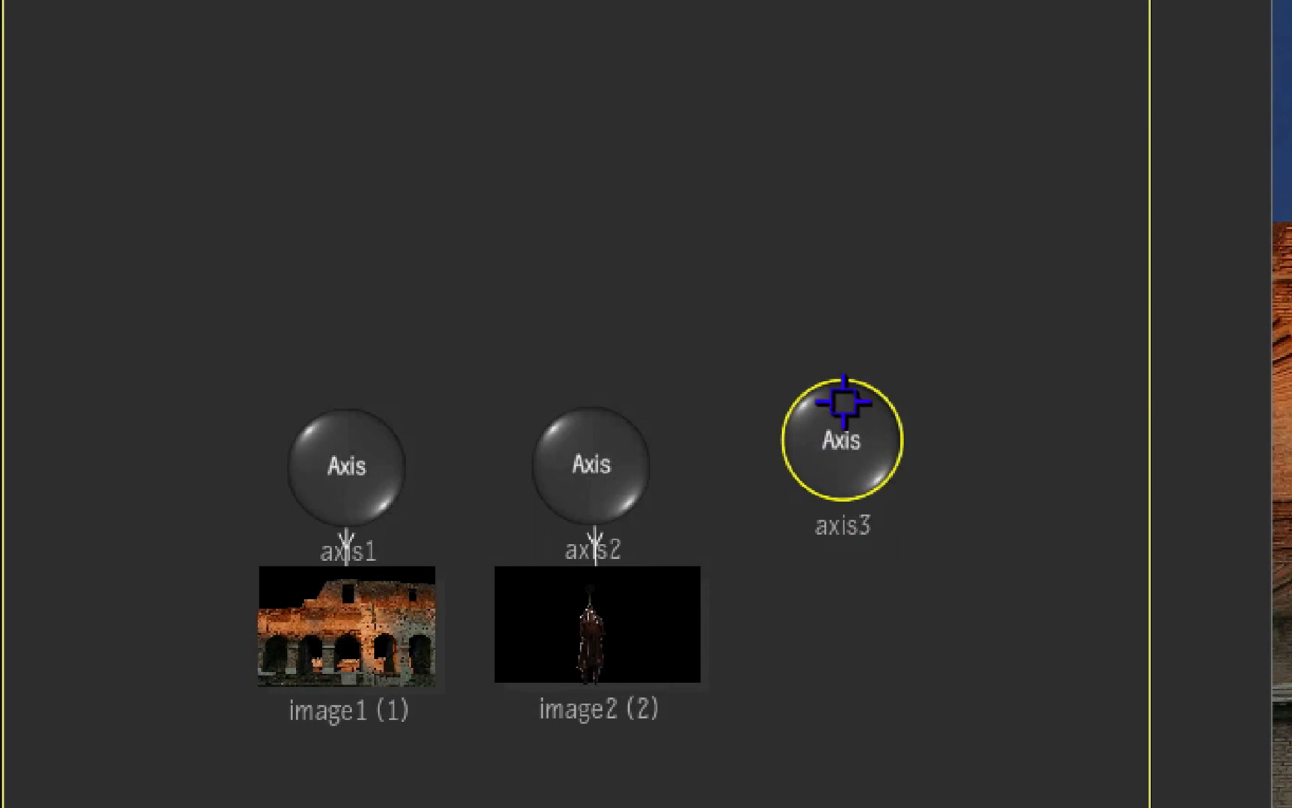
Step: Link axis3 as parent of axis1 and axis2 in the Schematic
drag(841, 441, 452, 127)
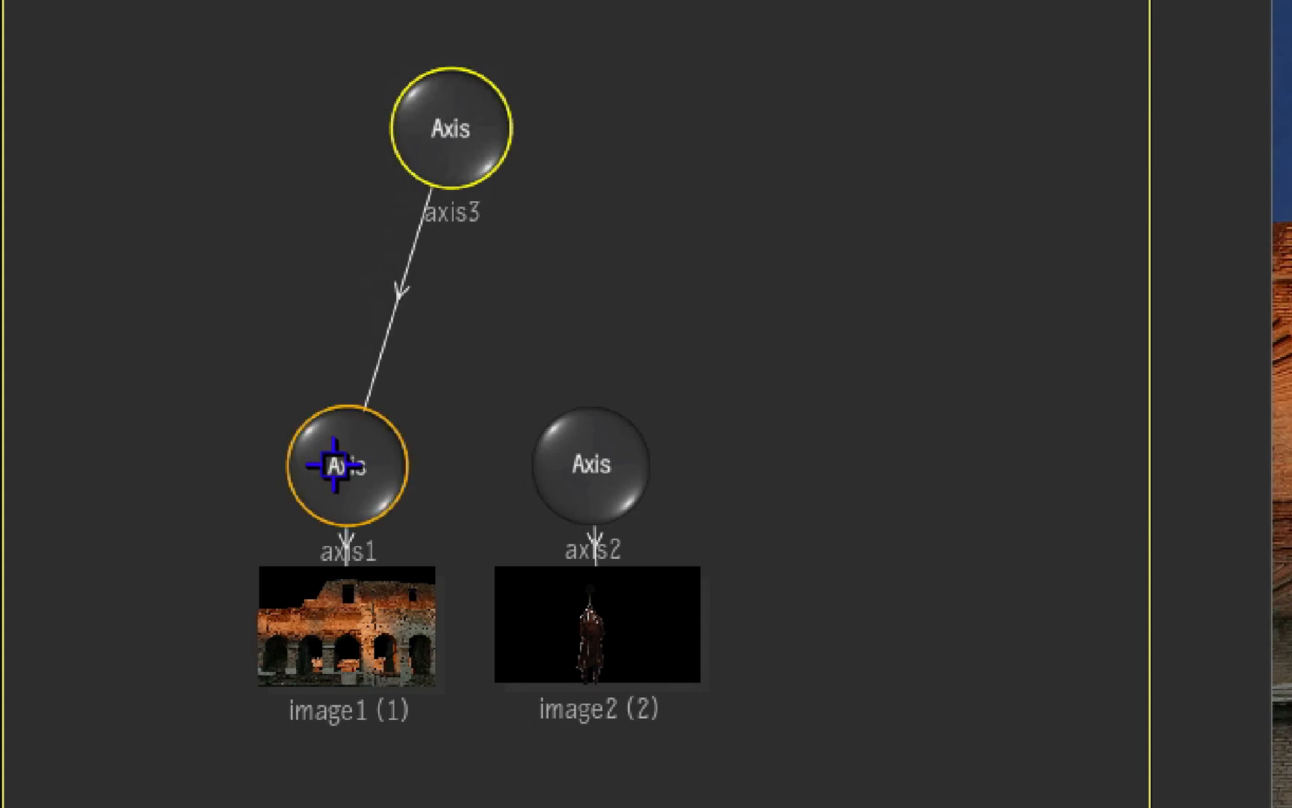
mouse_move(522, 186)
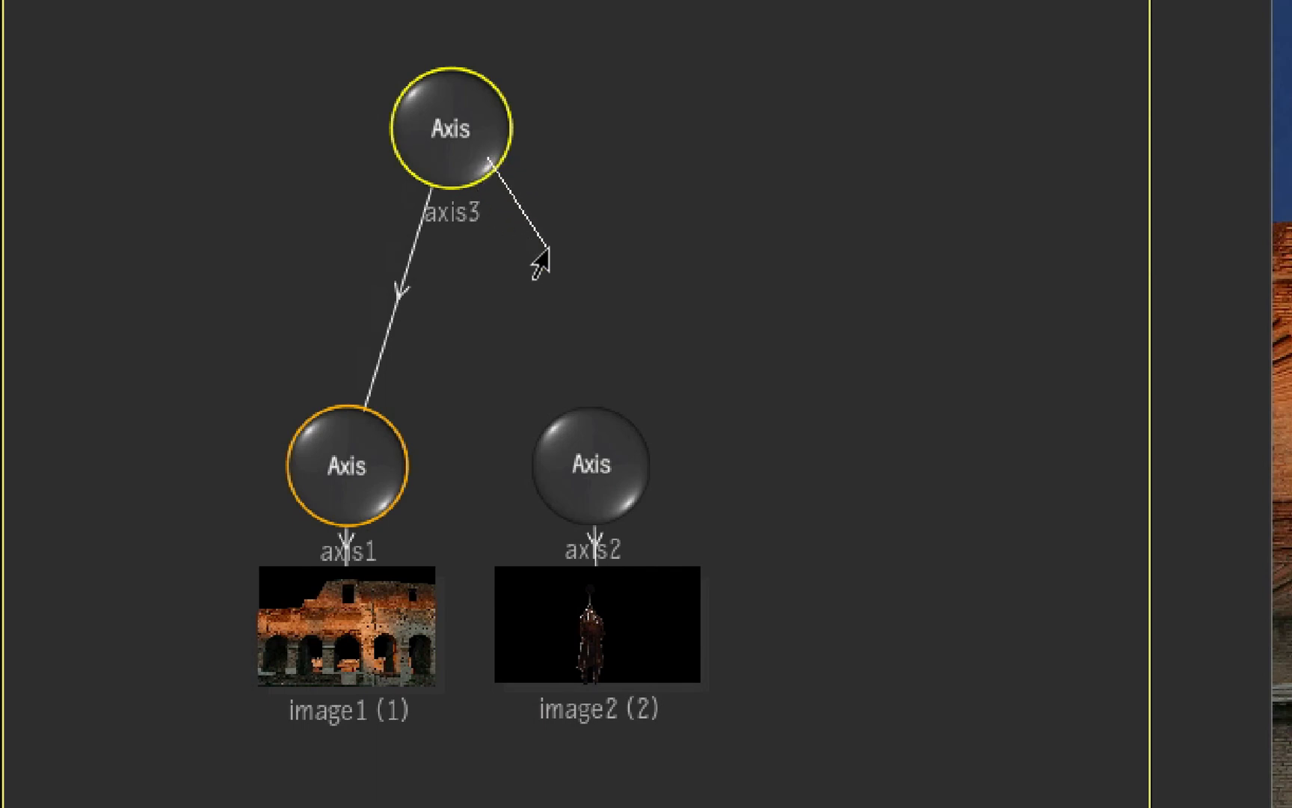
drag(492, 156, 589, 466)
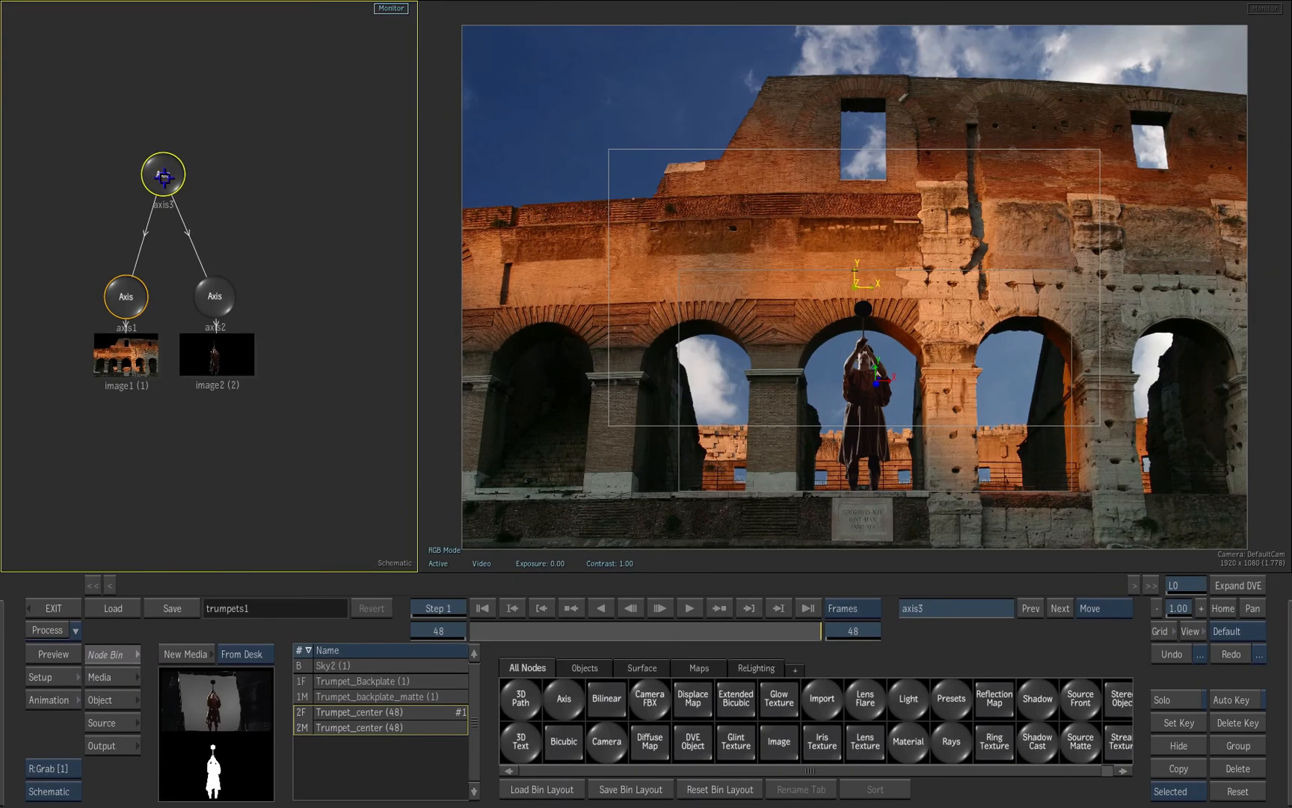
Step: Open axis3's Object transform settings and begin editing Scale X
click(100, 699)
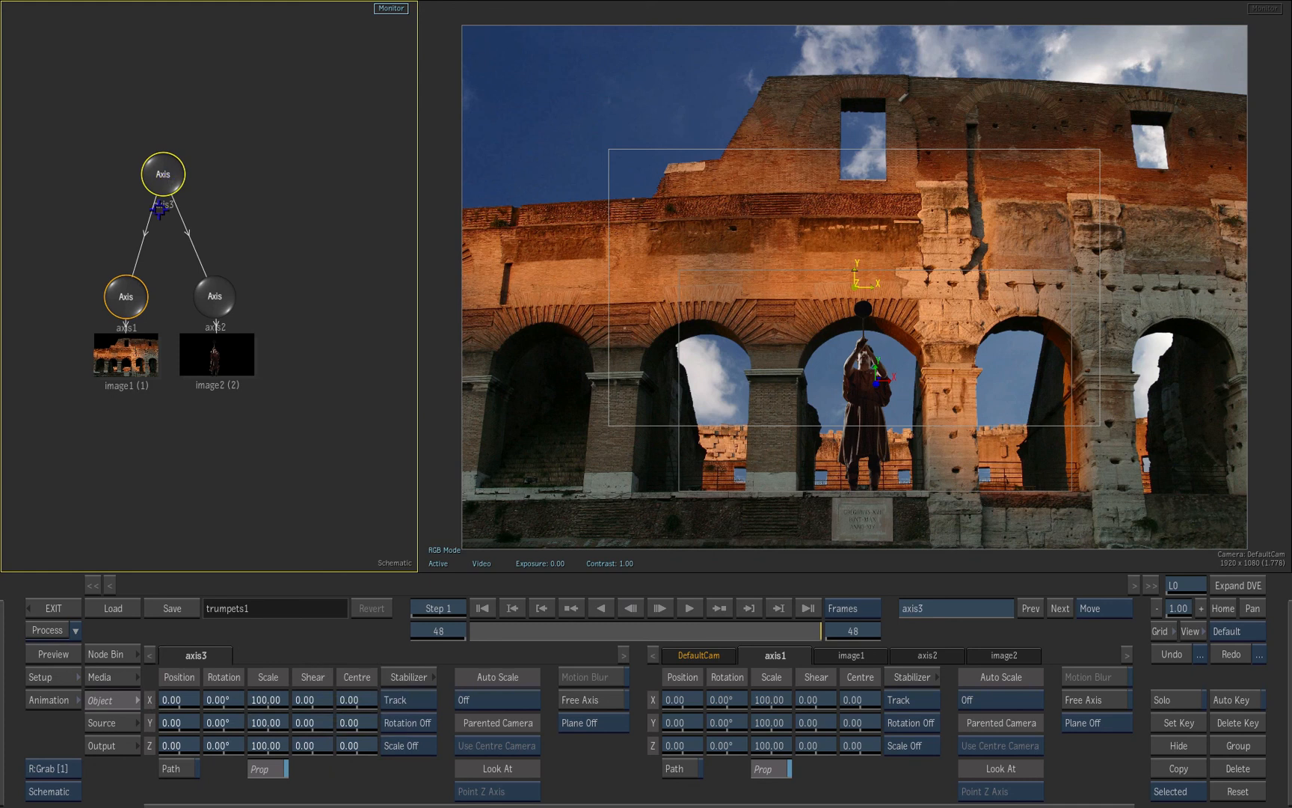
click(697, 655)
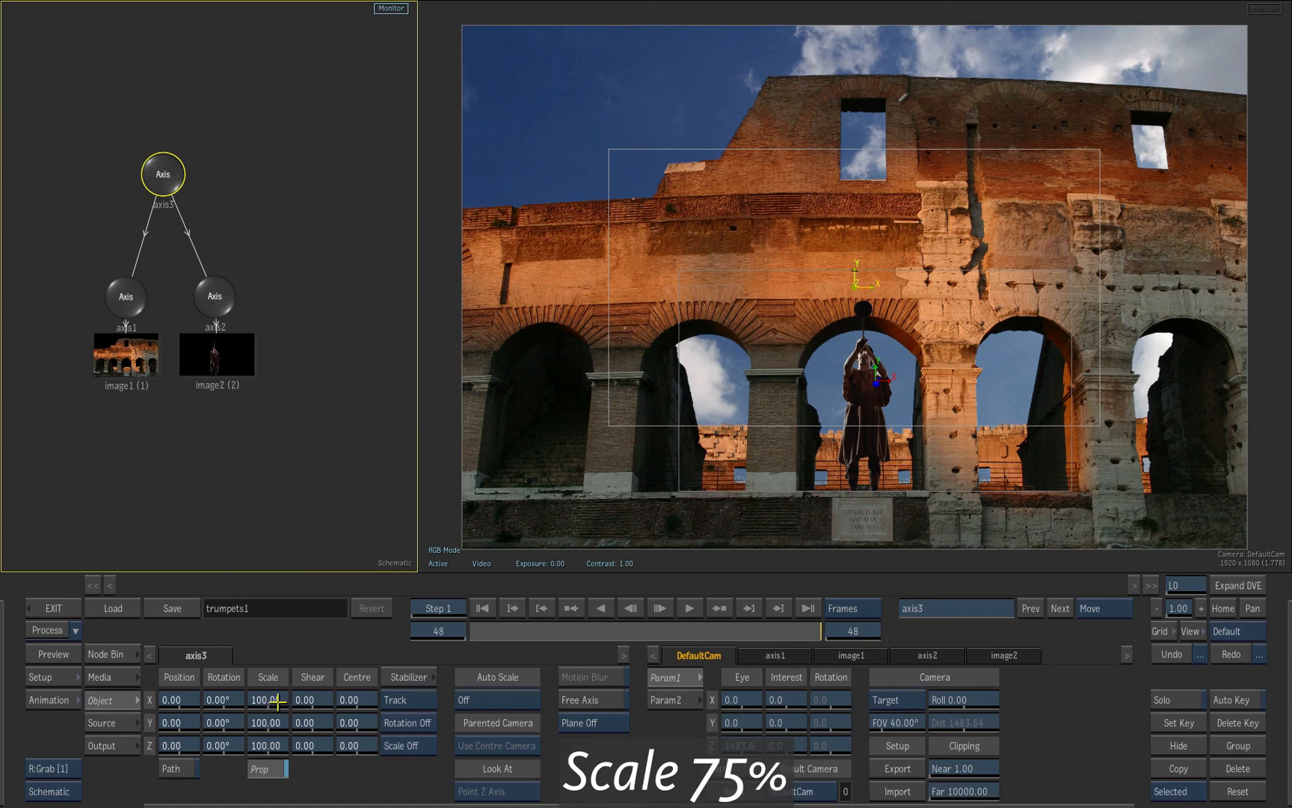
click(268, 699)
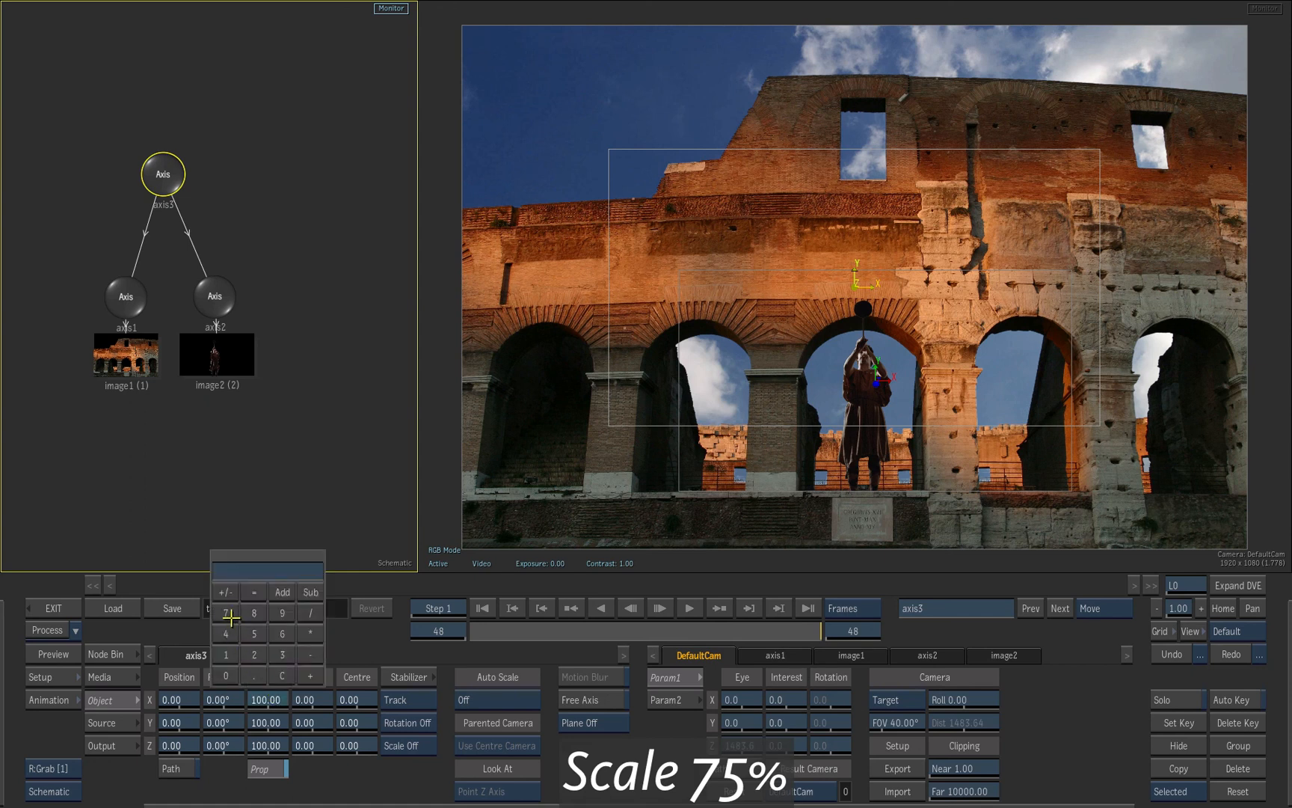